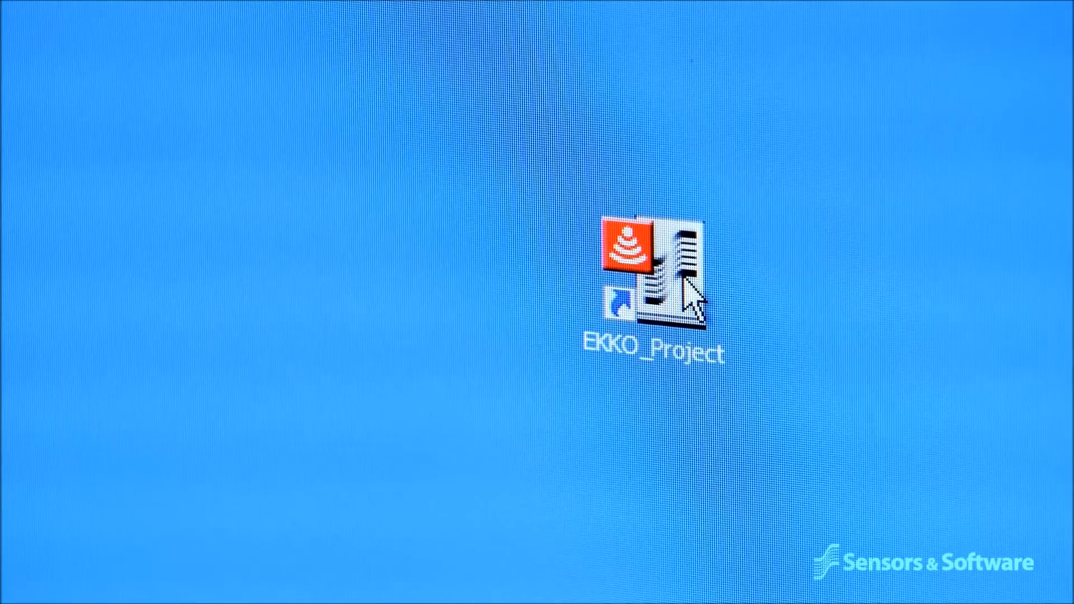
Launch EKKO_Project from its desktop shortcut to load the GPR survey project
{"action": "double_click", "coordinate": [654, 267]}
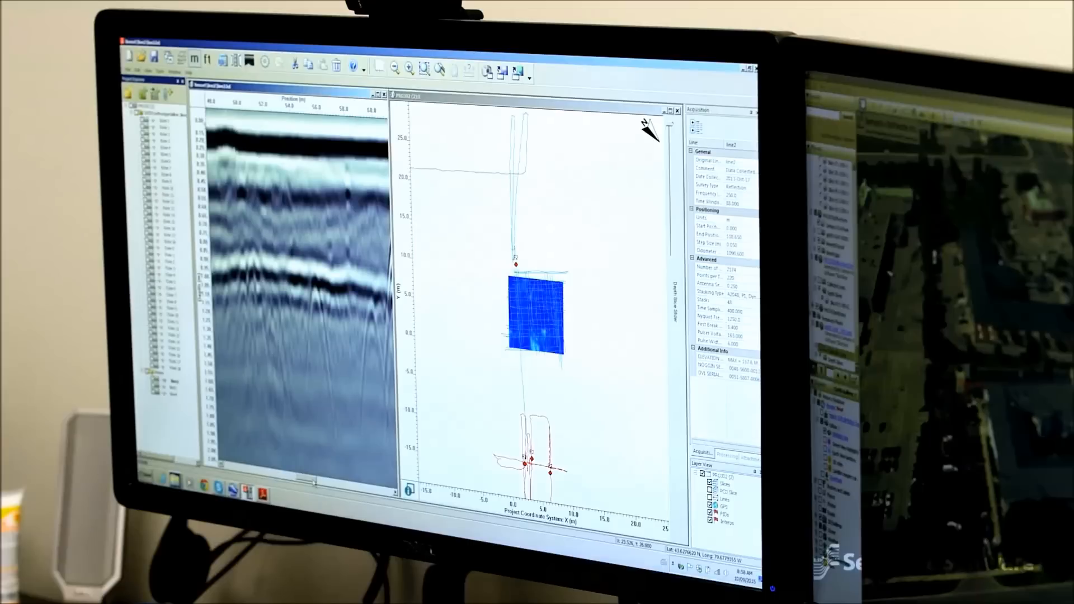